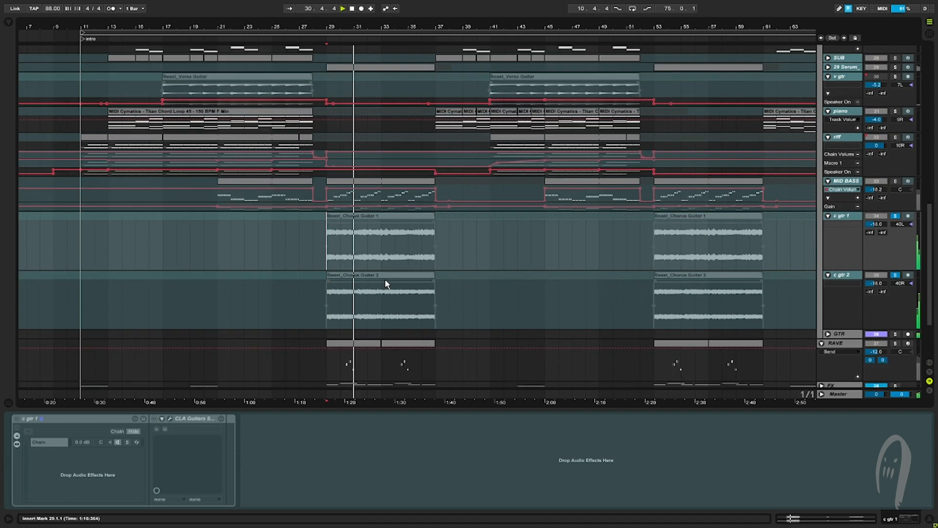
scroll("down", 3)
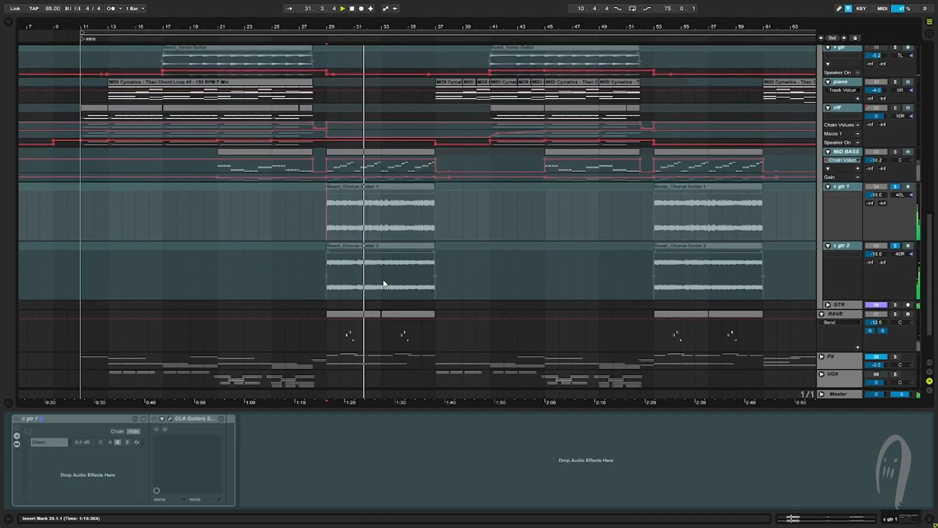